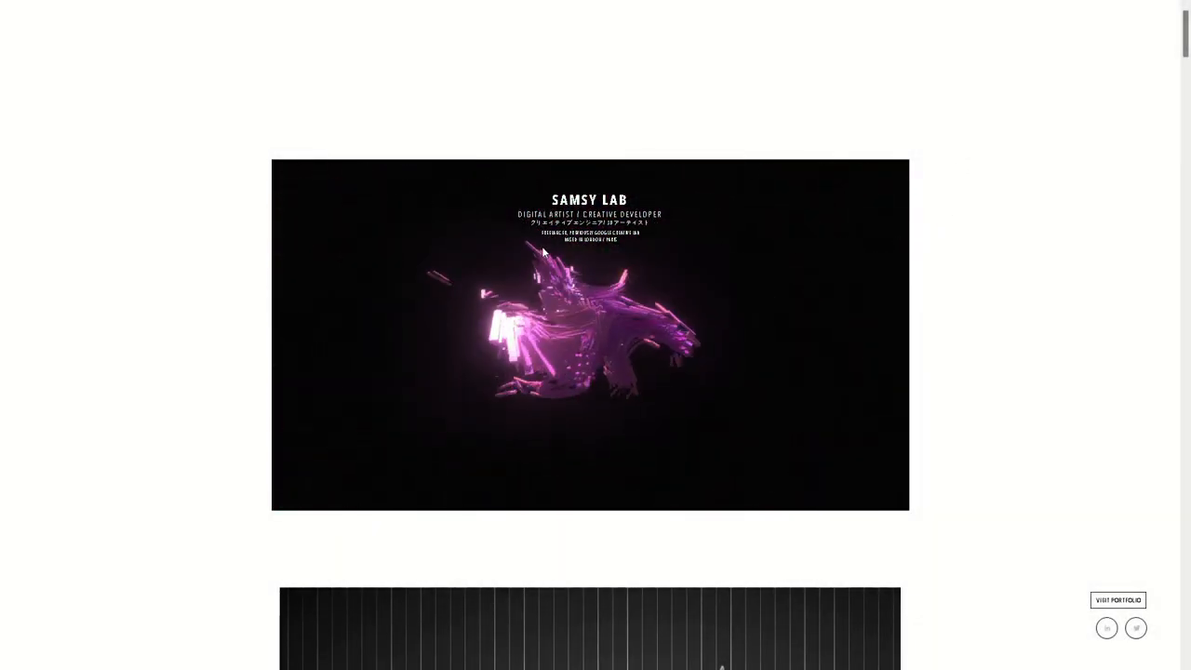
Scroll down the gallery to the Lunar wireframe moon landscape card.
scroll(down, 3)
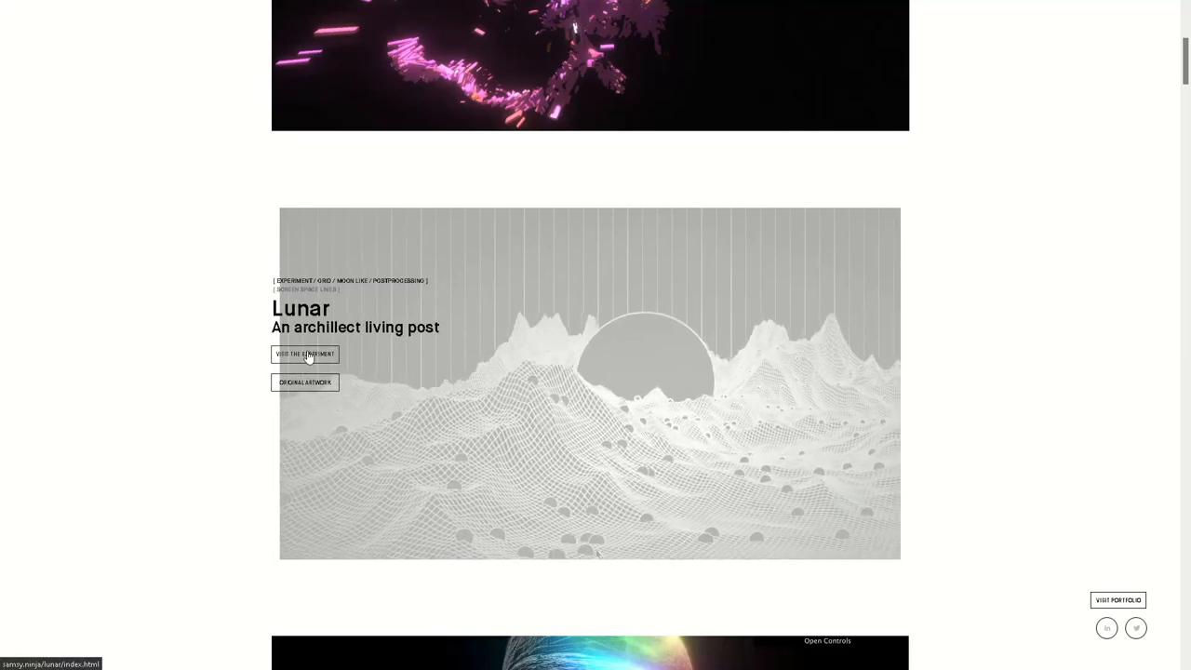
Scroll the Lunar card into position to launch its full-screen wireframe moon demo.
scroll(down, 3)
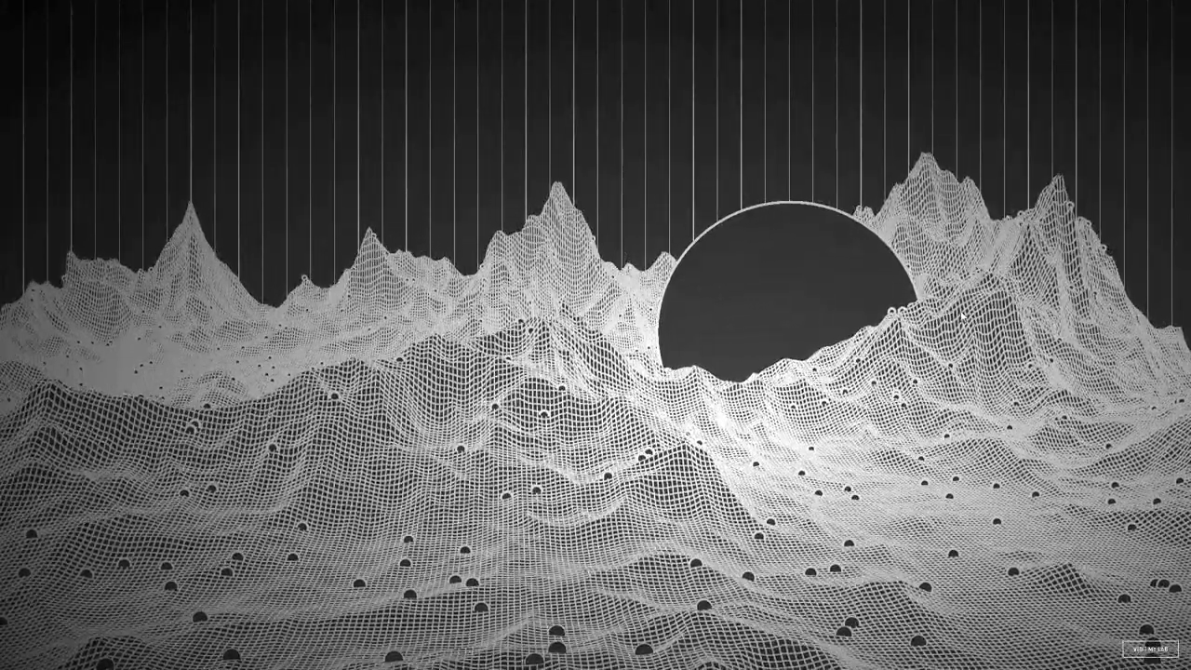
Scroll down past Lunar to the Oddity #2 Organic Vortex card.
scroll(down, 3)
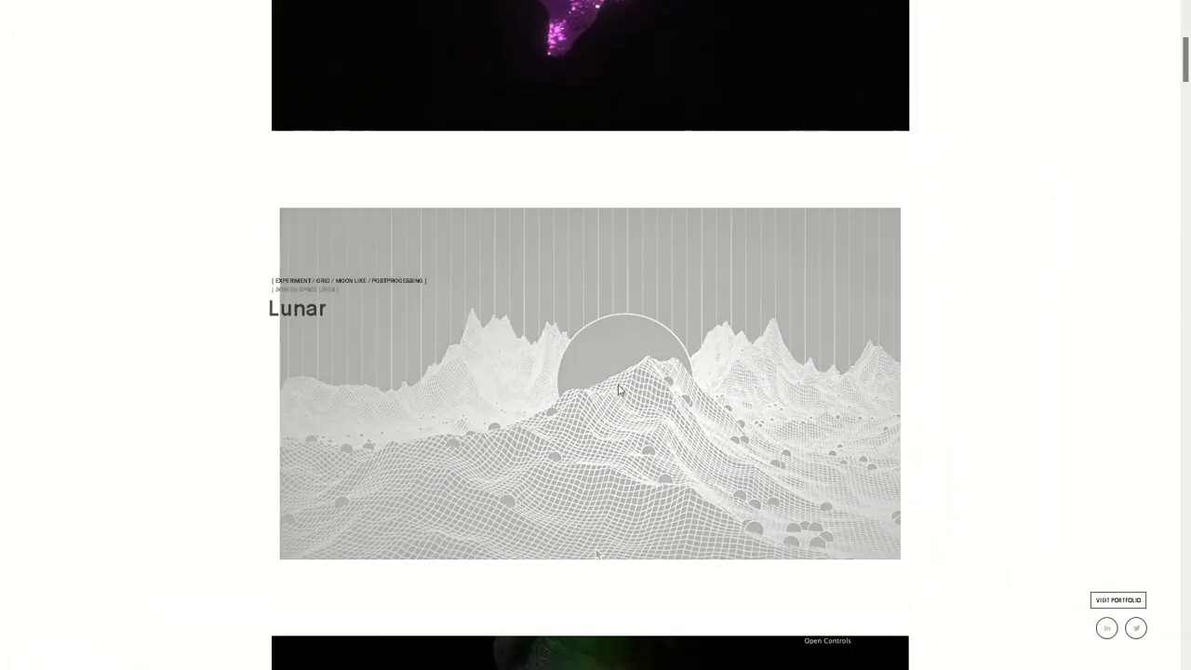
scroll(down, 3)
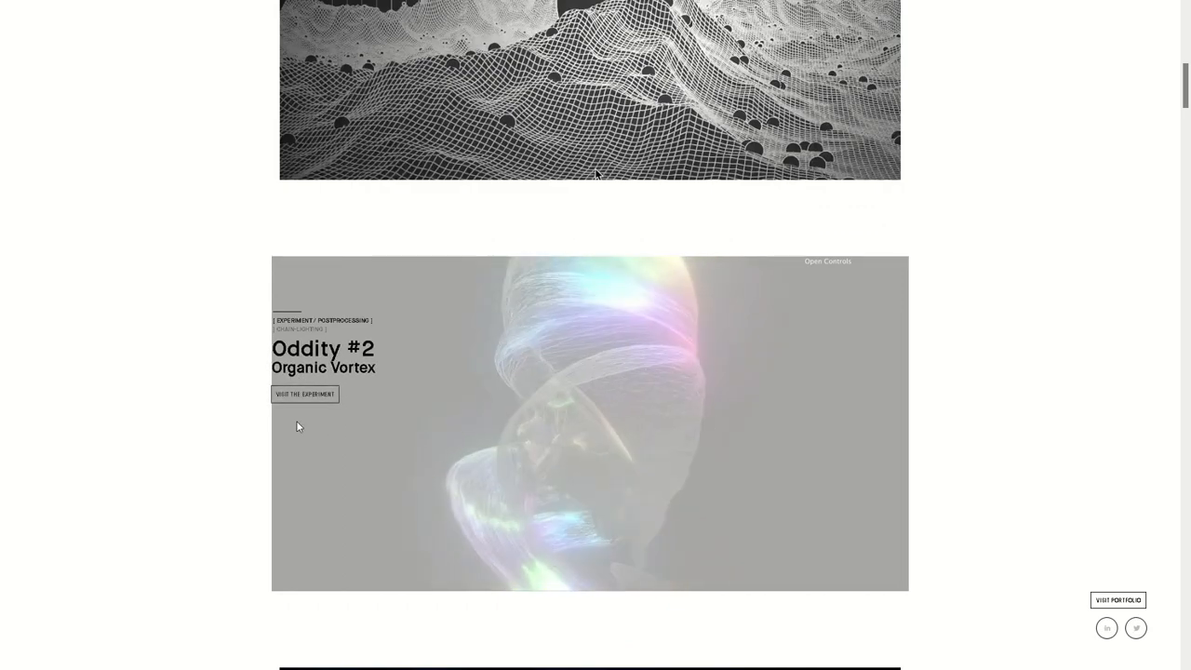
click(304, 393)
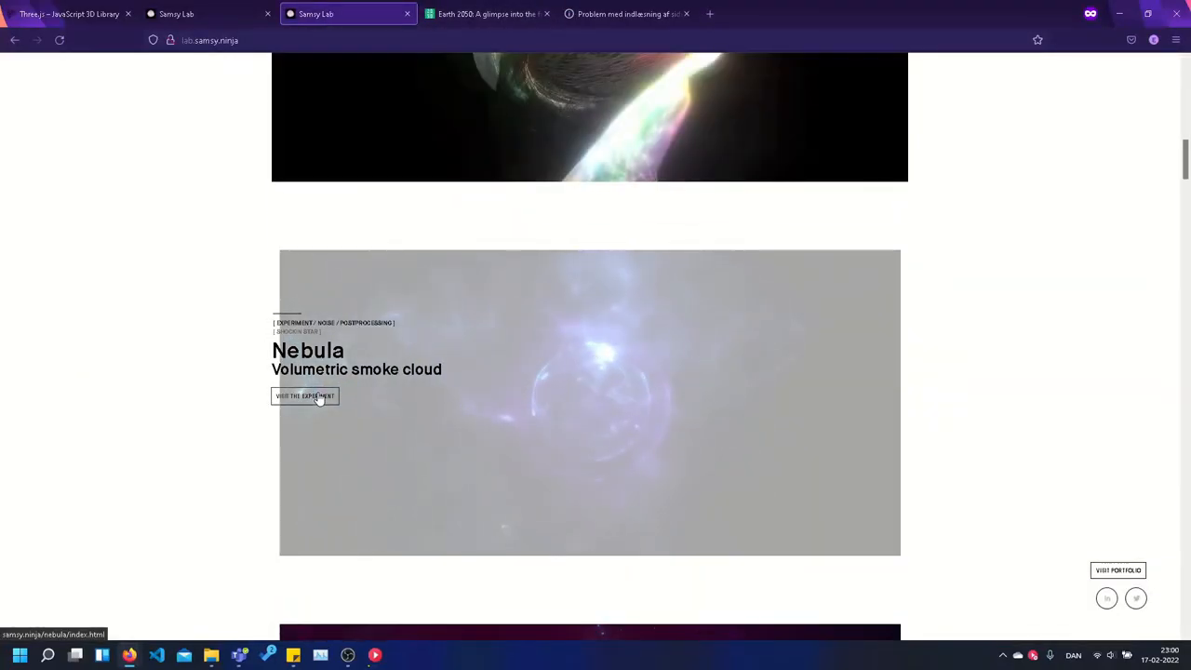
Launch the Nebula volumetric smoke cloud experiment full-screen from its card.
click(305, 395)
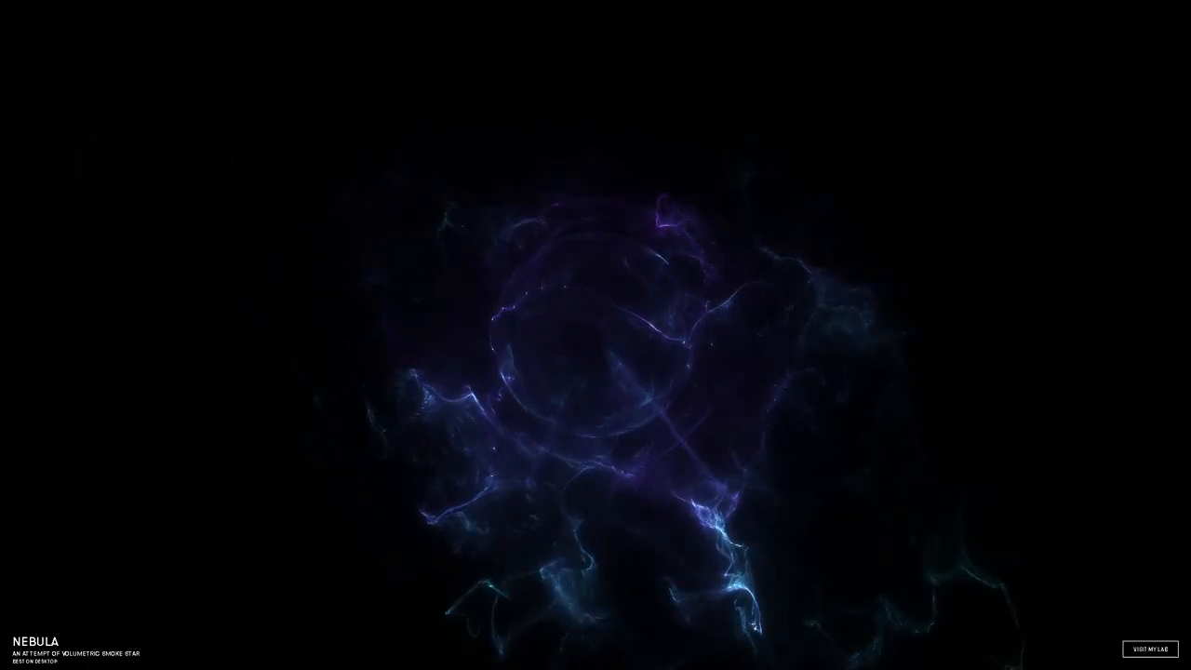